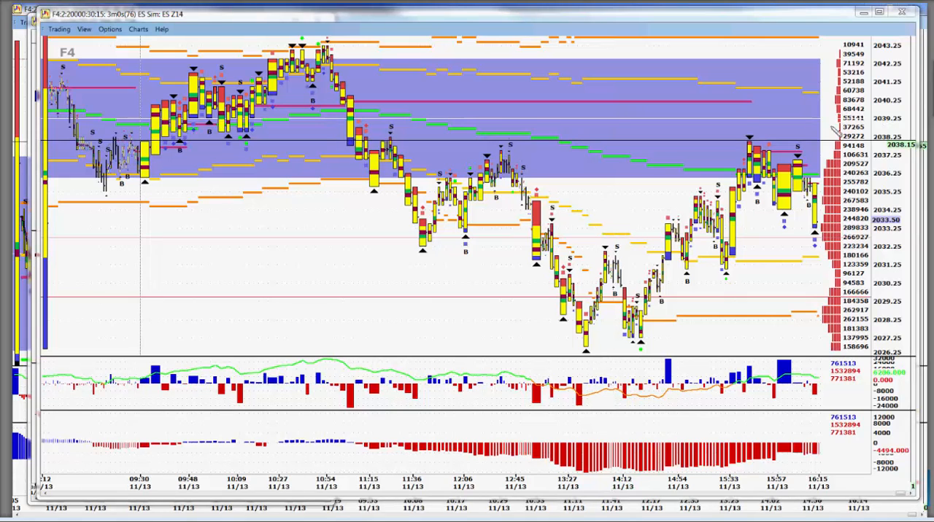
mouse_move(893, 201)
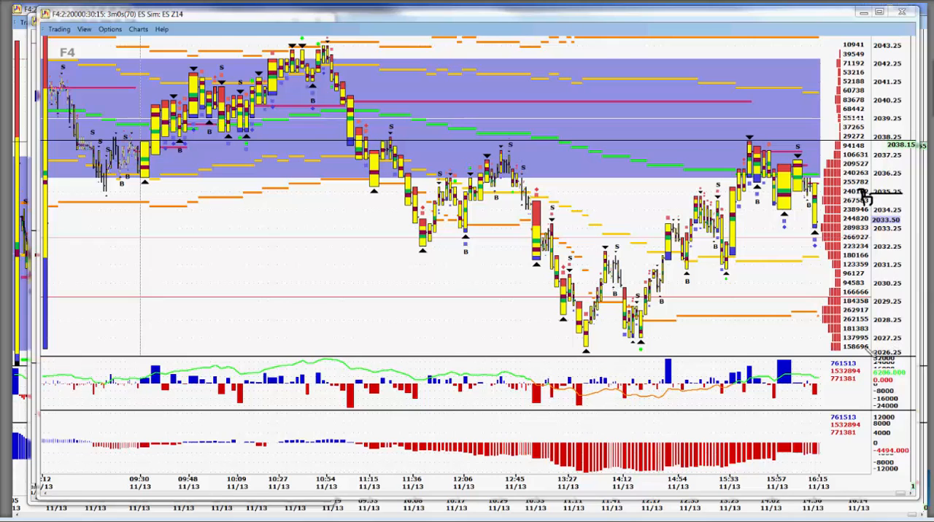
mouse_move(883, 343)
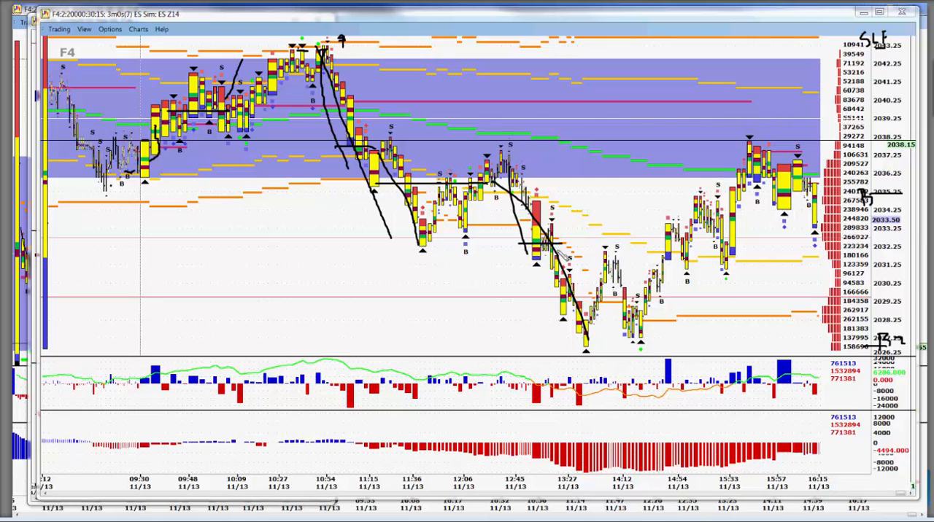
Draw a handwritten curve tracing a price swing on the ES chart.
left_click_drag(566, 251, 580, 353)
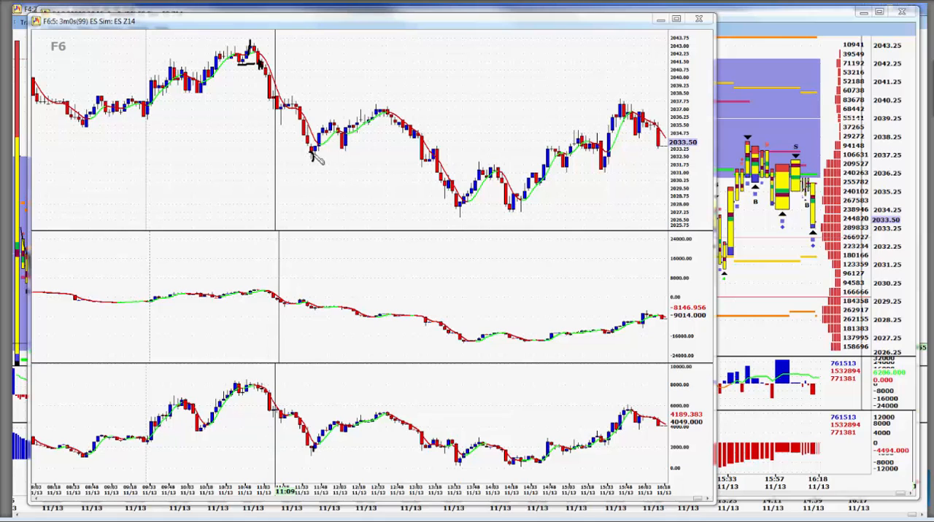
mouse_move(324, 312)
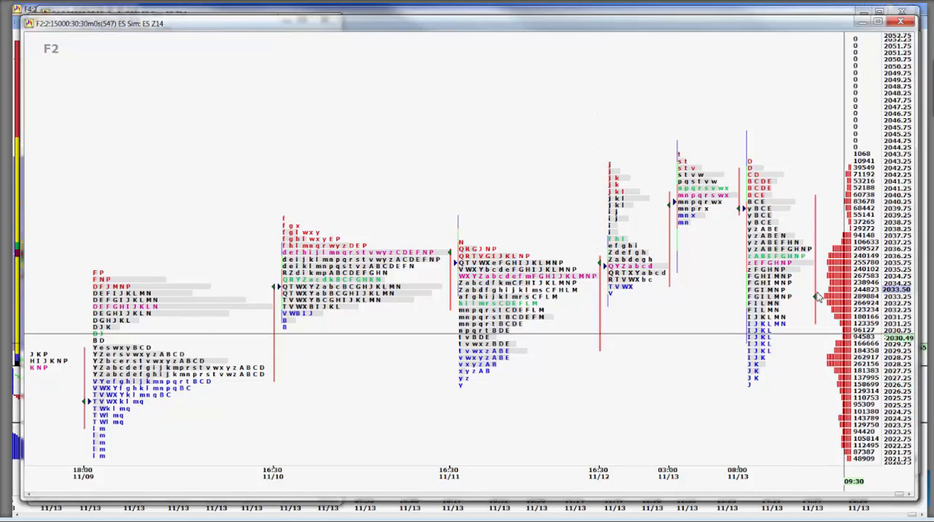
mouse_move(420, 260)
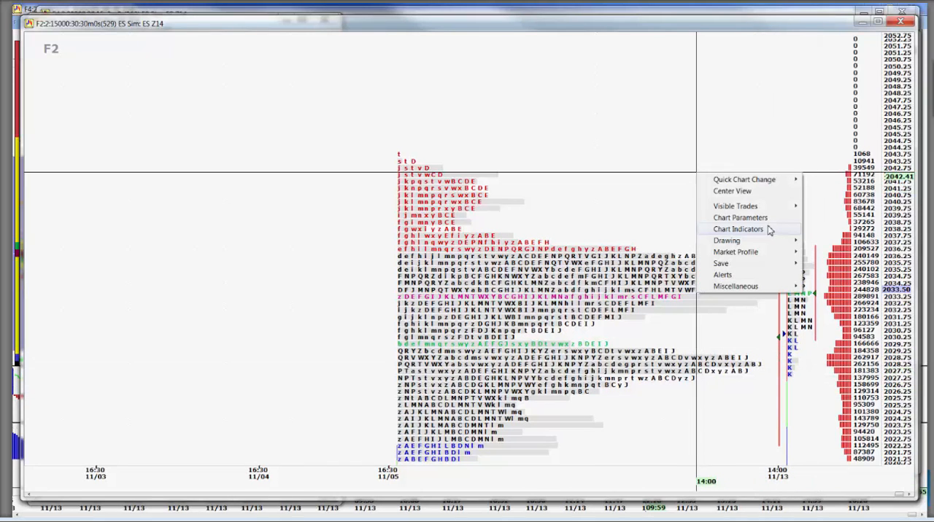
mouse_move(736, 251)
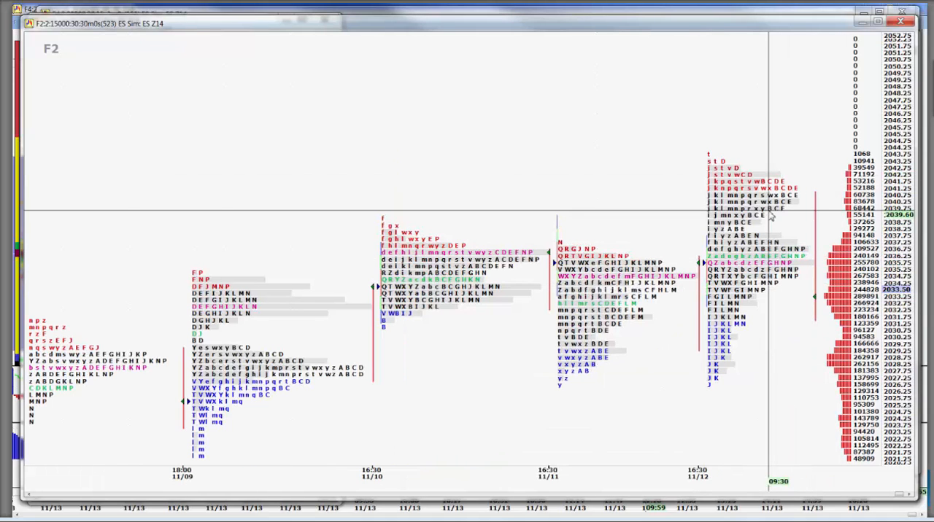
scroll("right", 3)
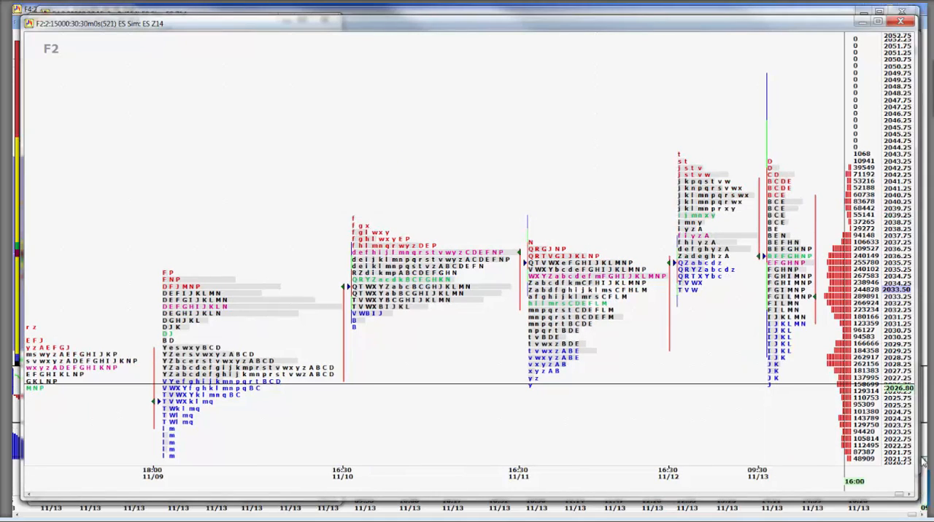
mouse_move(751, 250)
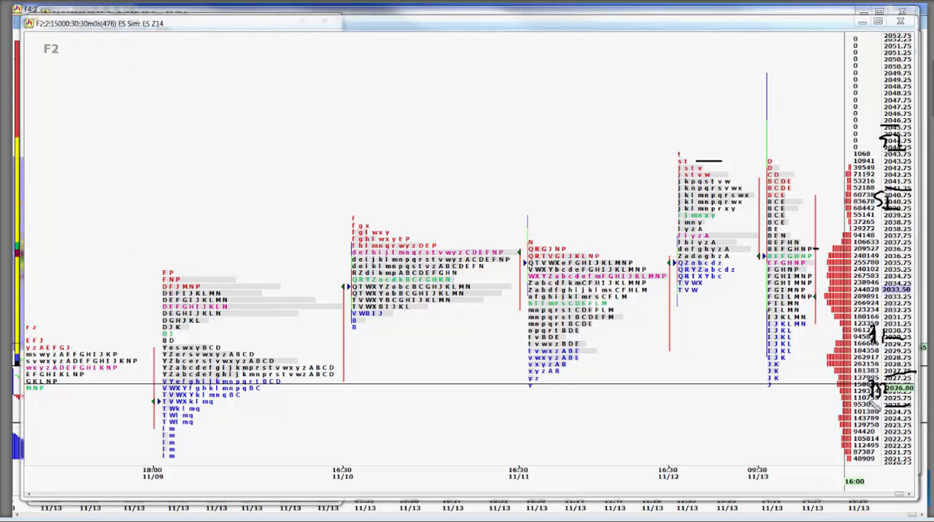
mouse_move(332, 113)
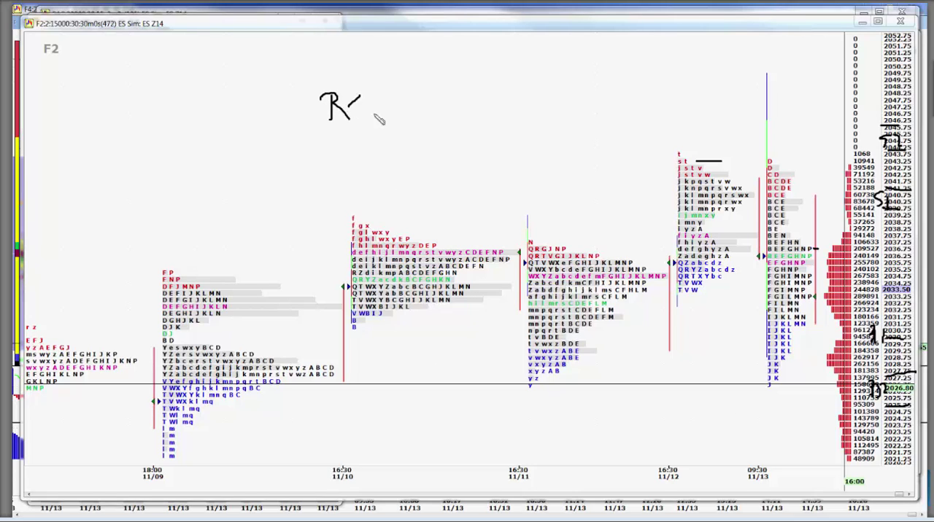
Handwrite 'R<' with offsets +.2, +.2, +.5 and 'CC' with level 87.5 above the profiles.
left_click_drag(365, 114, 406, 105)
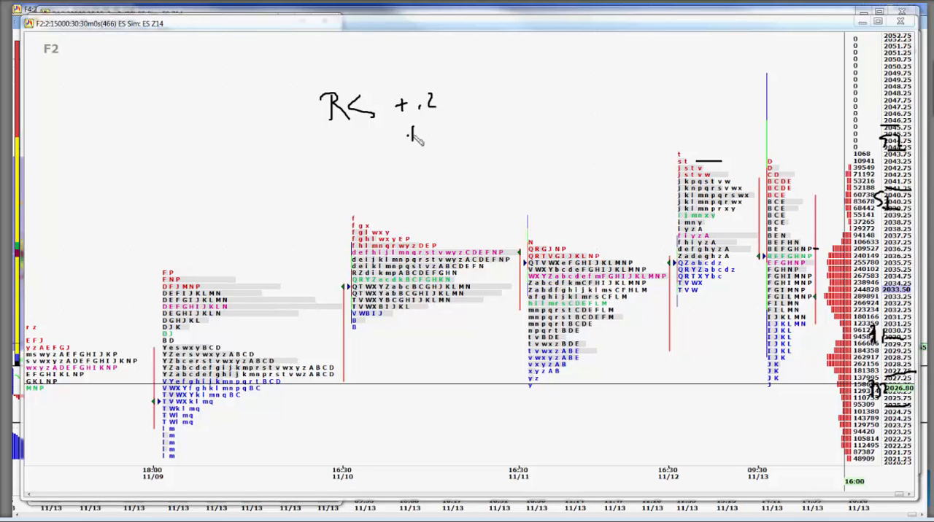
left_click_drag(408, 134, 441, 134)
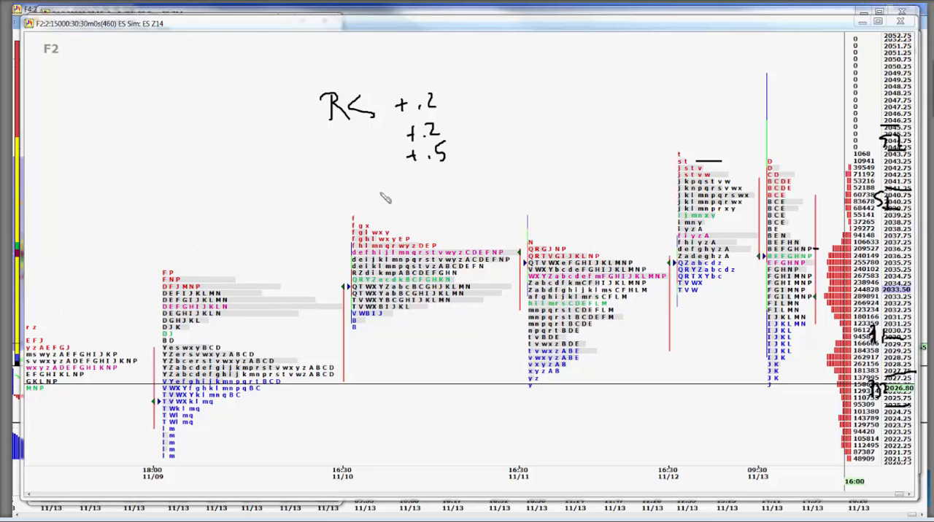
left_click_drag(358, 207, 343, 197)
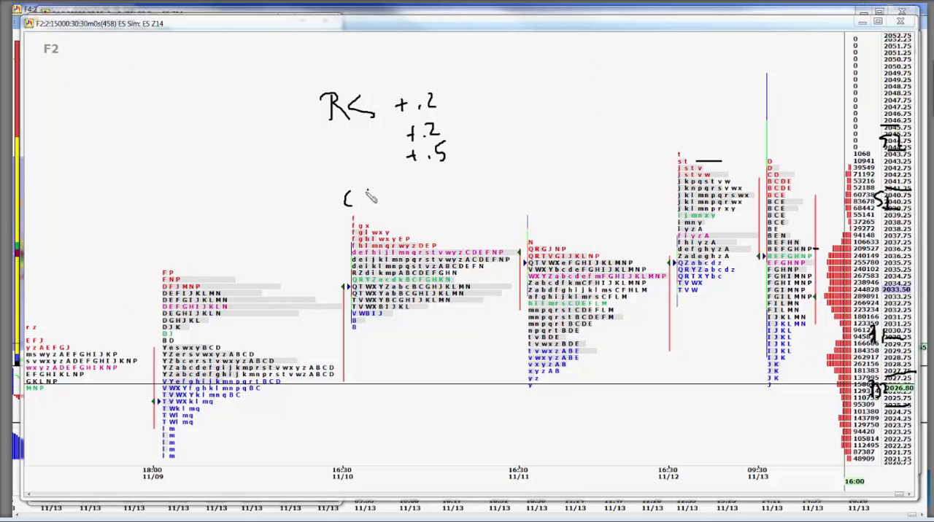
left_click_drag(368, 197, 420, 197)
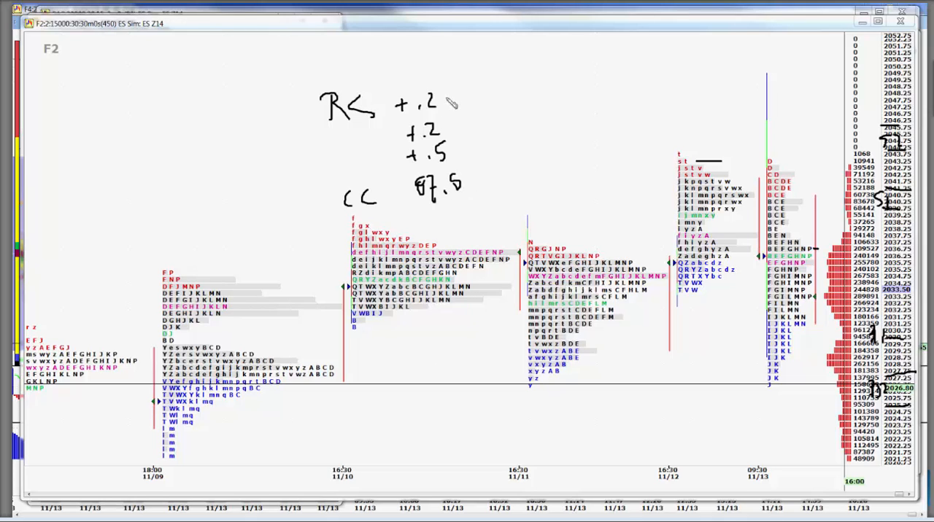
mouse_move(452, 120)
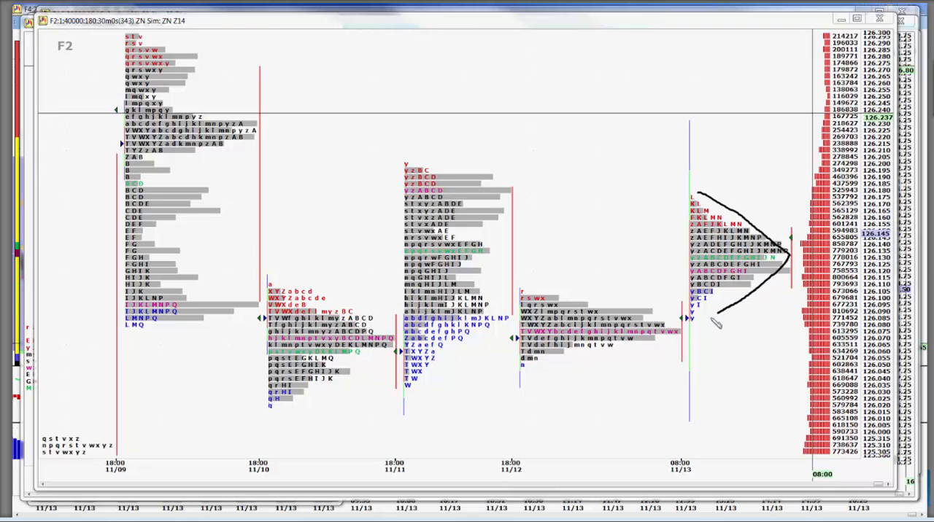
mouse_move(569, 359)
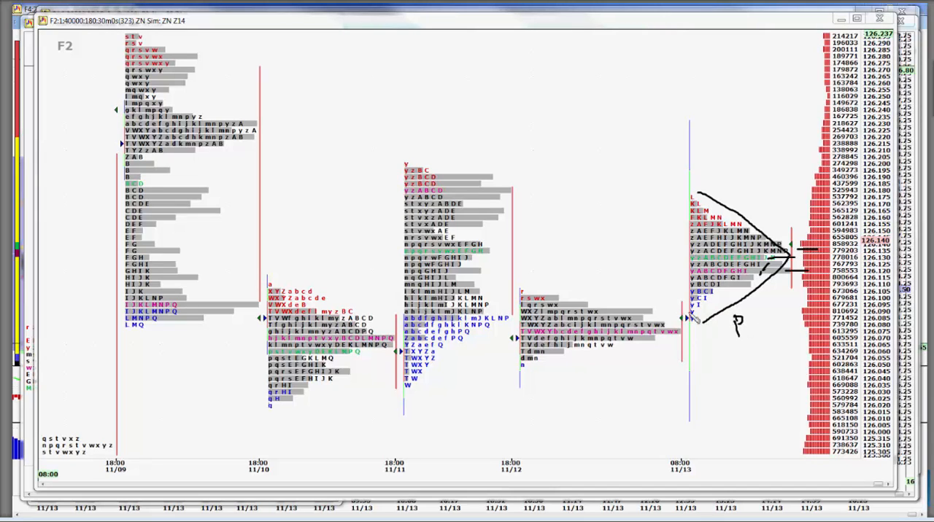
mouse_move(689, 315)
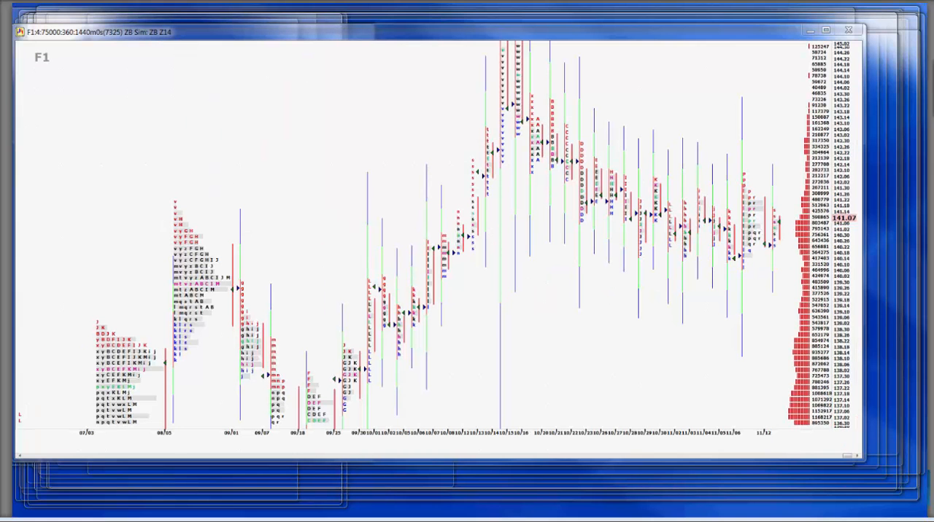
Switch to the F1 ZB Z14 window showing the 1440-minute daily profile.
left_click(849, 29)
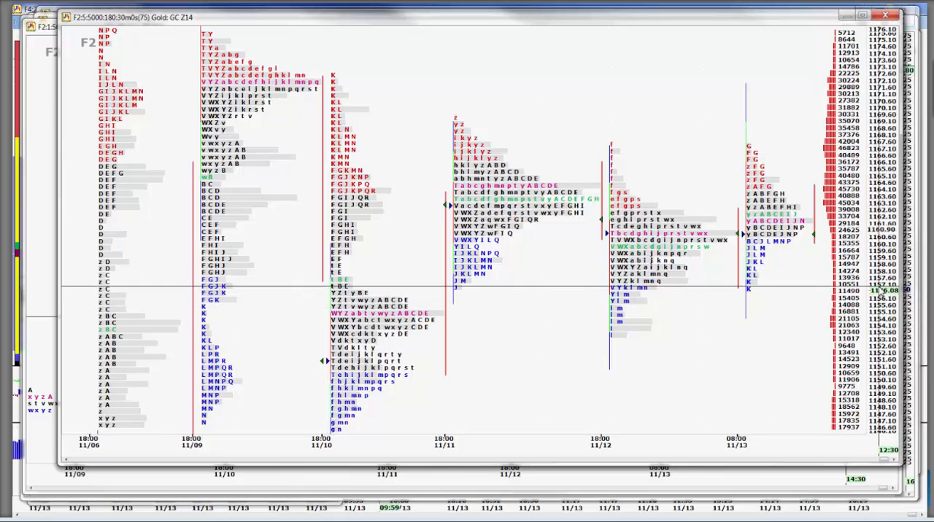
mouse_move(737, 119)
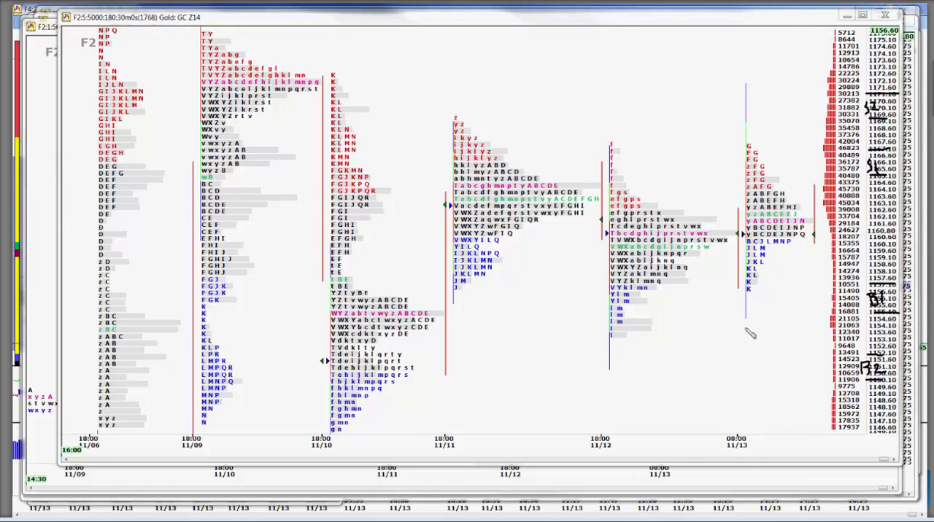
mouse_move(743, 324)
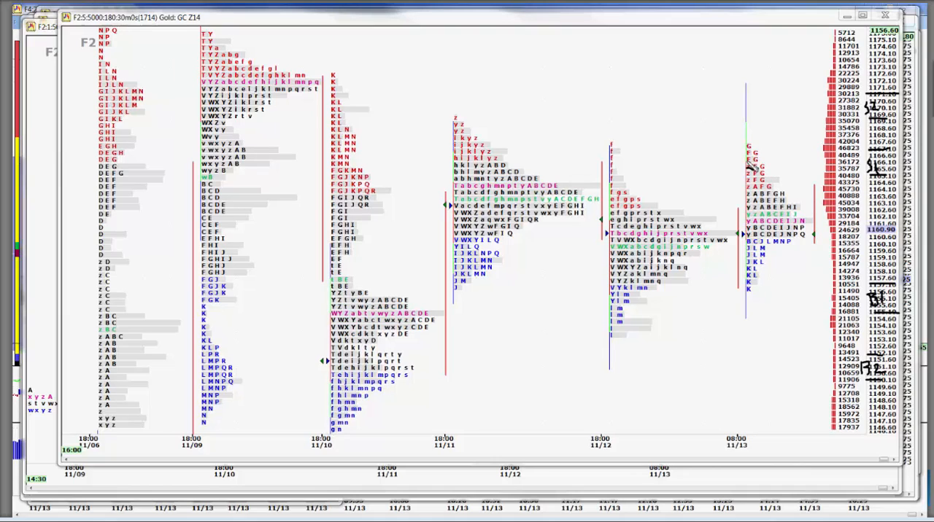
mouse_move(753, 303)
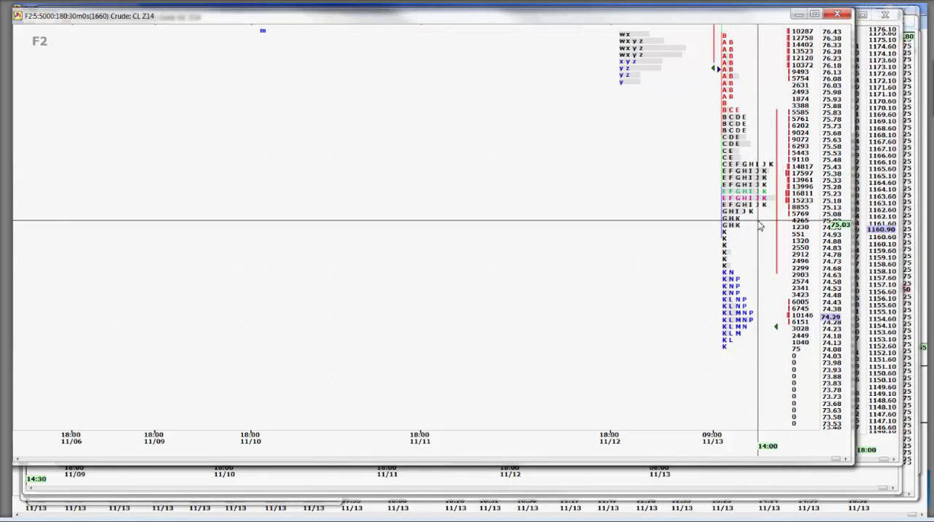
mouse_move(772, 186)
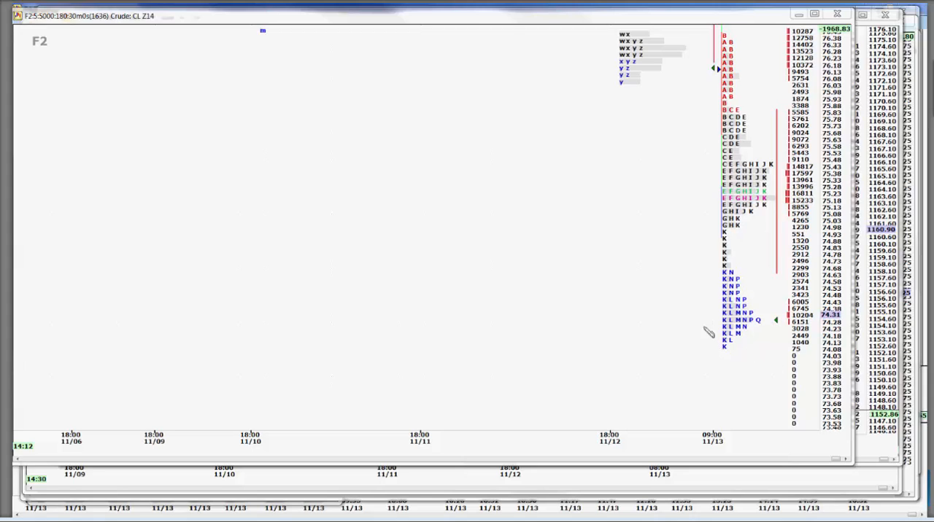
mouse_move(718, 285)
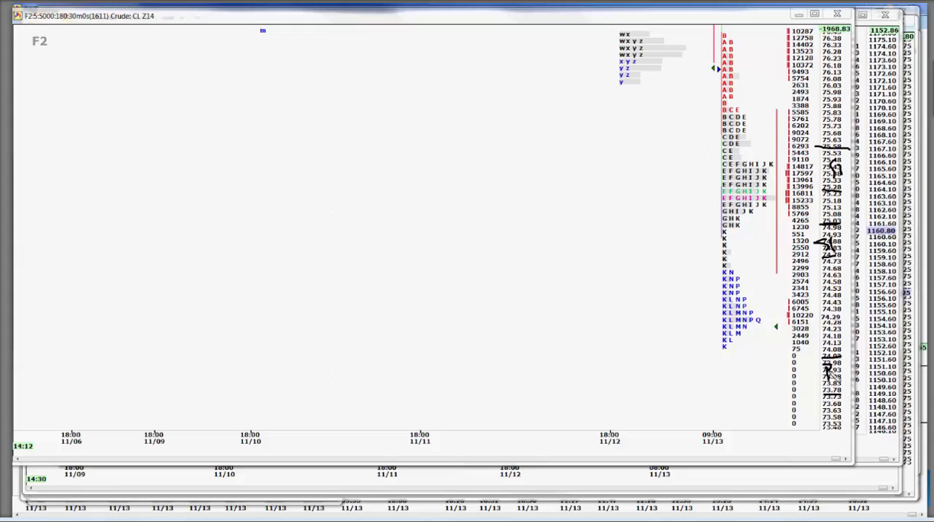
mouse_move(817, 445)
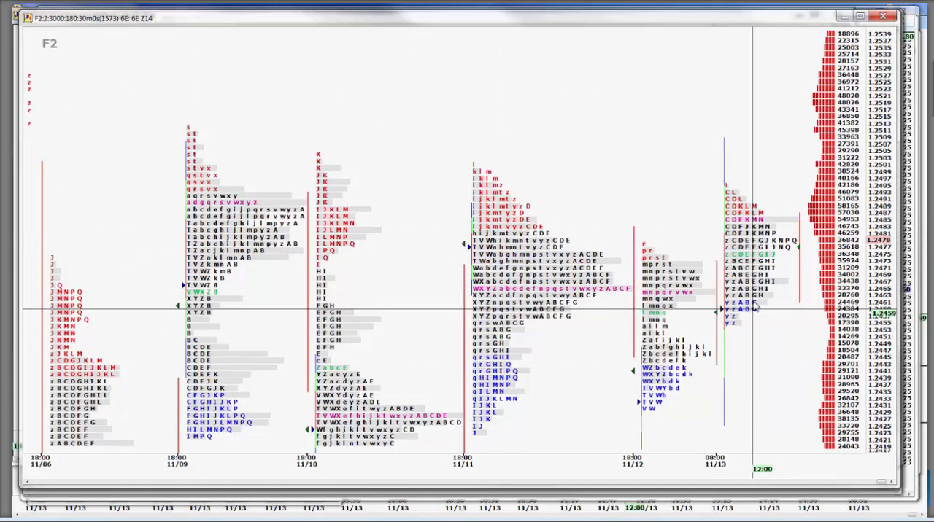
mouse_move(796, 342)
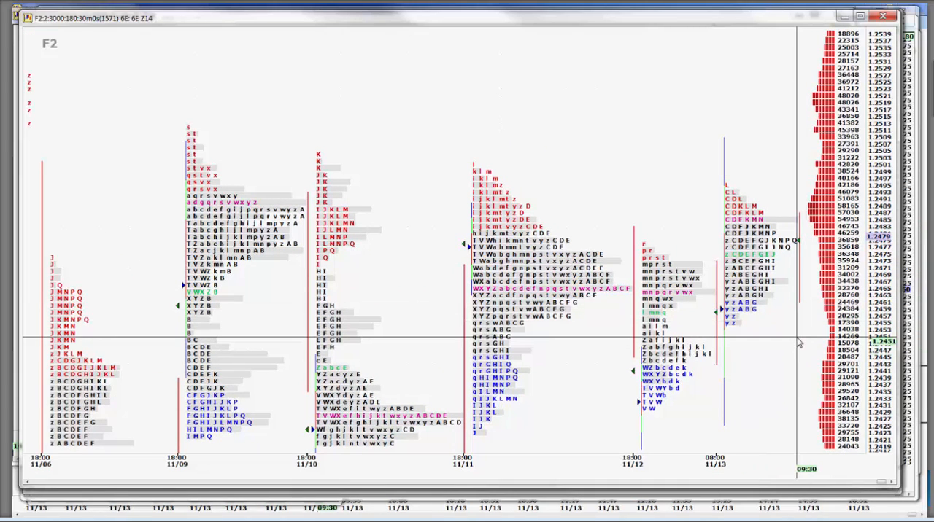